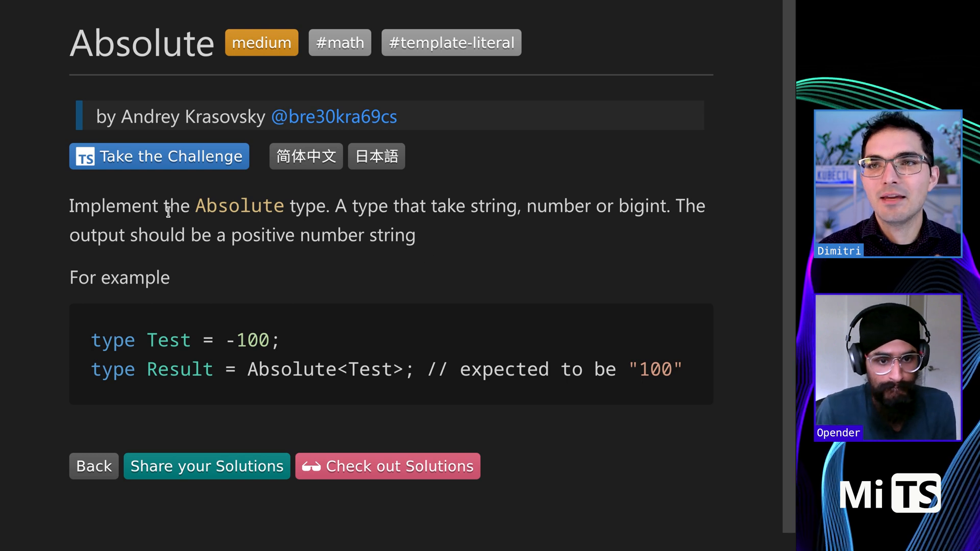
Review the Absolute description and -100 example, then add generic parameter <T> to the type.
{"action": "left_click_drag", "start_coordinate": [163, 205], "coordinate": [330, 205]}
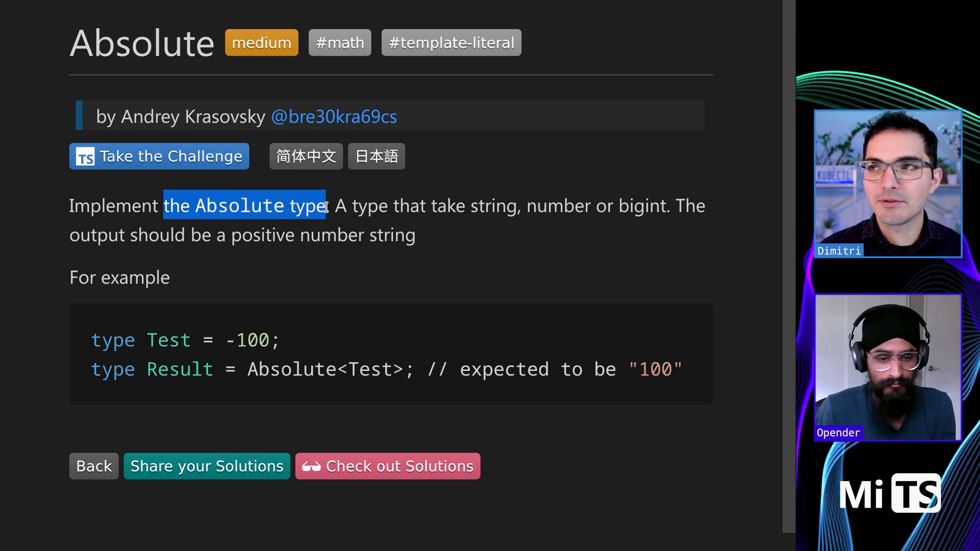
{"action": "left_click_drag", "start_coordinate": [348, 205], "coordinate": [580, 205]}
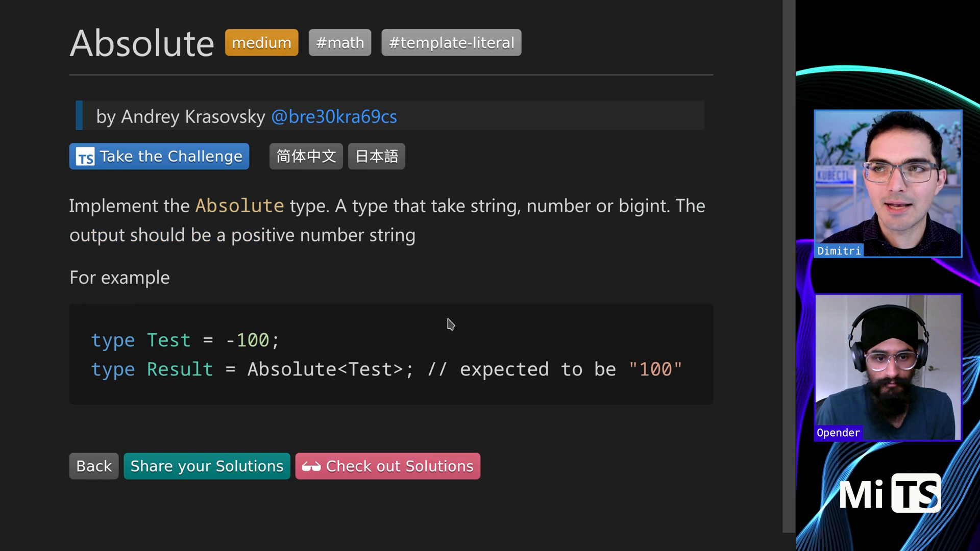
{"action": "mouse_move", "coordinate": [225, 344]}
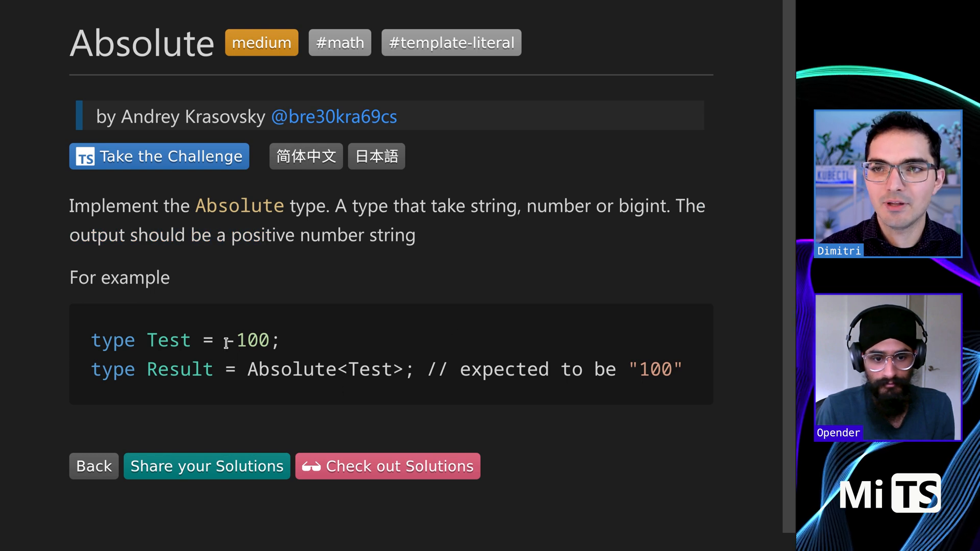
{"action": "double_click", "coordinate": [245, 340]}
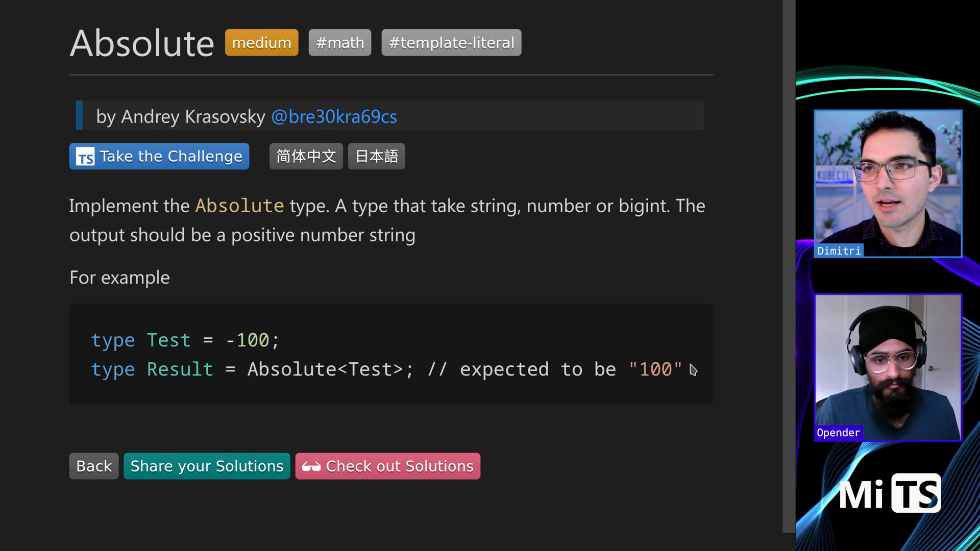
{"action": "left_click_drag", "start_coordinate": [628, 368], "coordinate": [681, 368]}
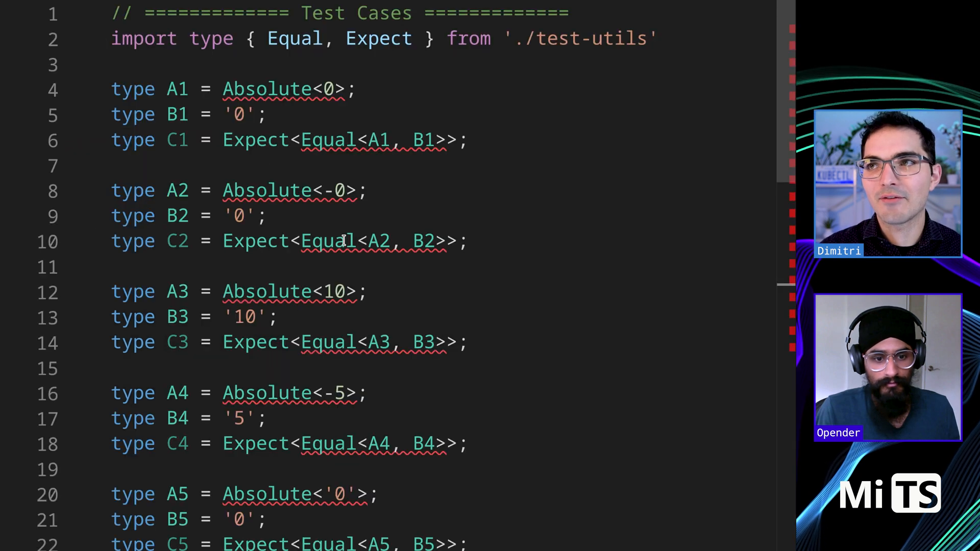
{"action": "scroll", "scroll_direction": "down", "scroll_amount": 3}
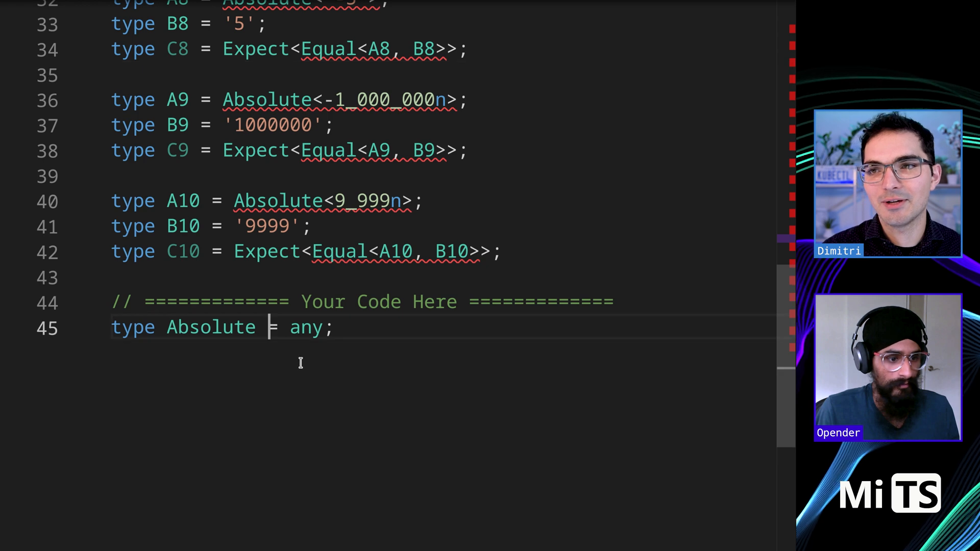
{"action": "type", "text": "<T>"}
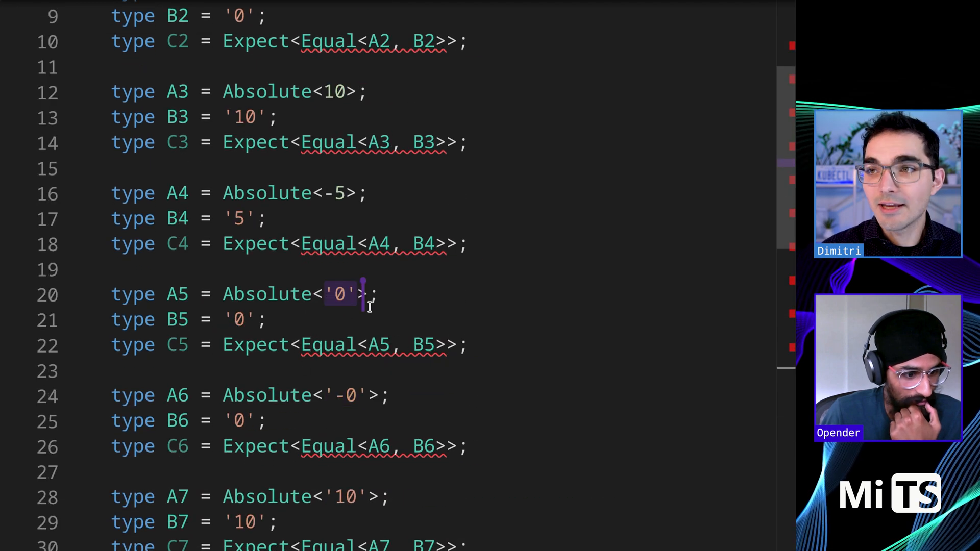
Constrain T with 'extends number | string | bigint' and move the any body to its own line.
{"action": "scroll", "scroll_direction": "down", "scroll_amount": 3}
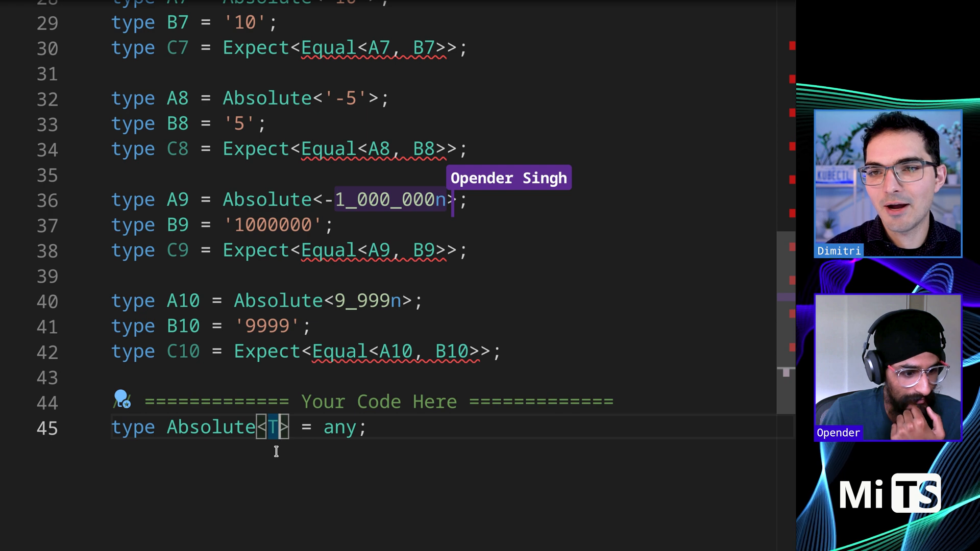
{"action": "type", "text": "extends"}
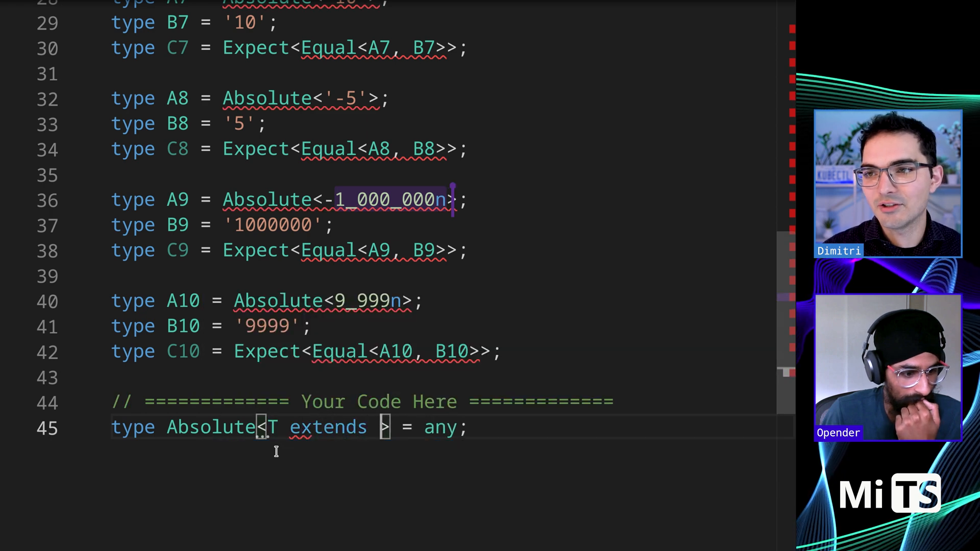
{"action": "type", "text": "number |"}
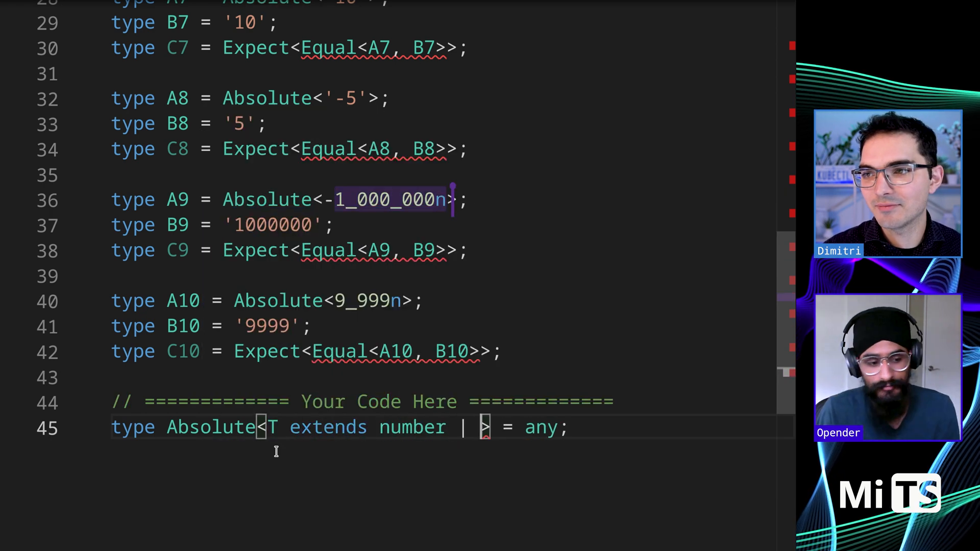
{"action": "type", "text": "string | bin"}
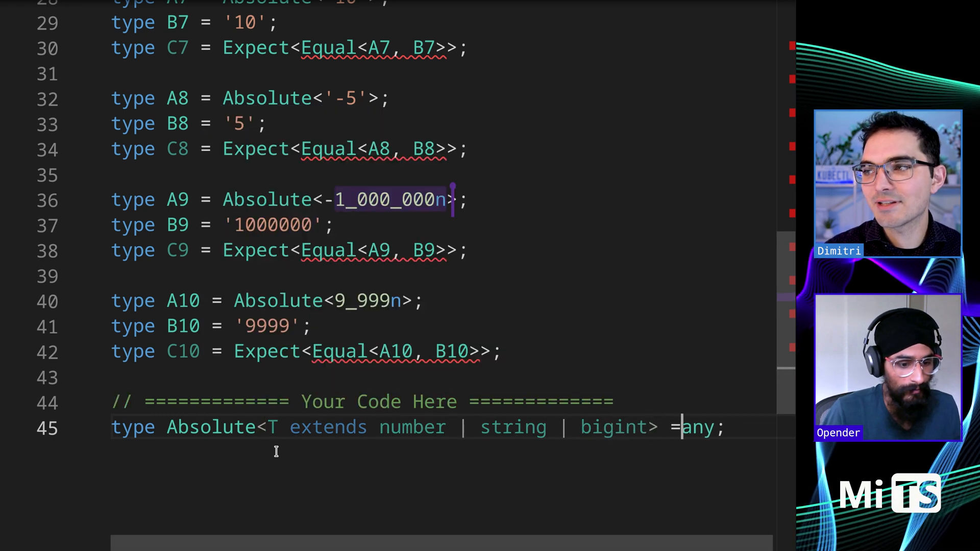
{"action": "key", "text": "Enter"}
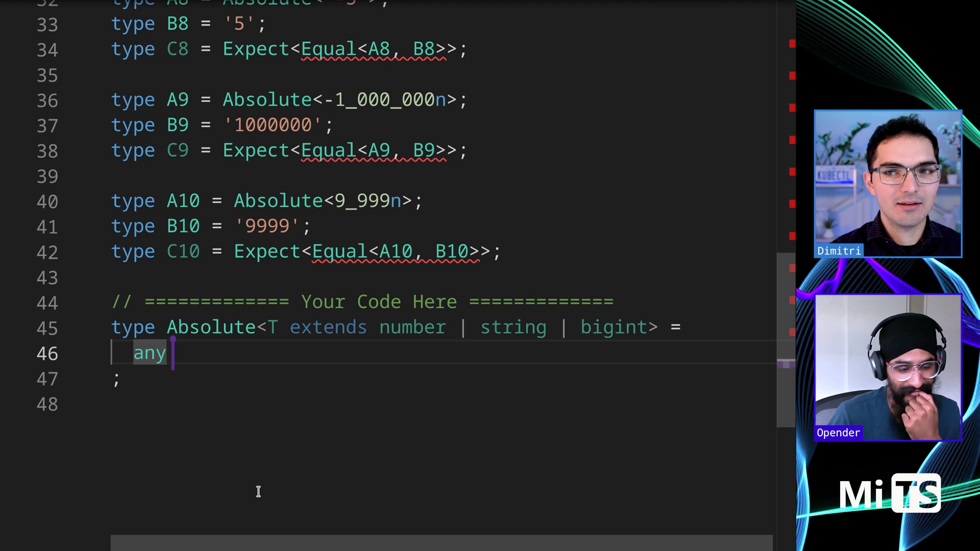
Replace any with `${T}` extends `` ? true : false as the conditional body.
{"action": "key", "text": "Backspace"}
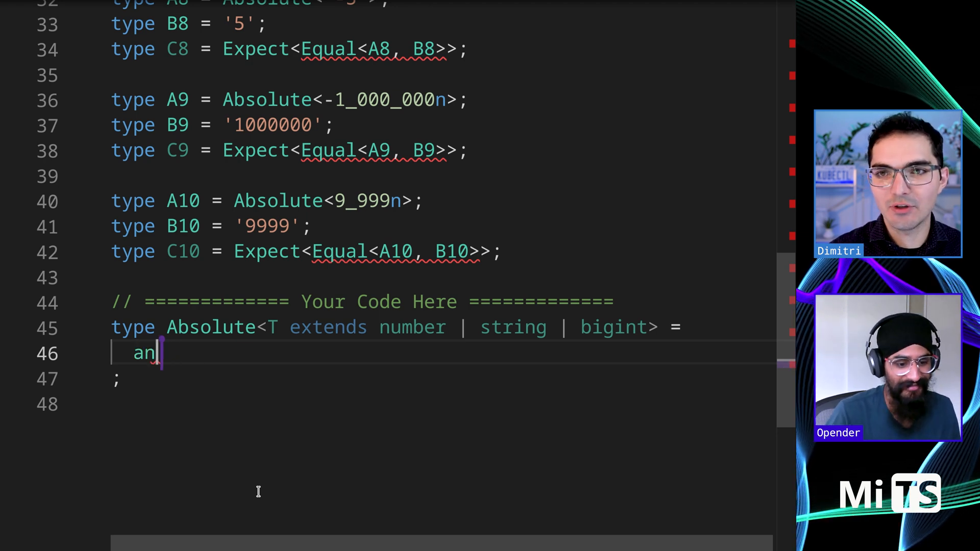
{"action": "key", "text": "Backspace"}
{"action": "type", "text": "T extends"}
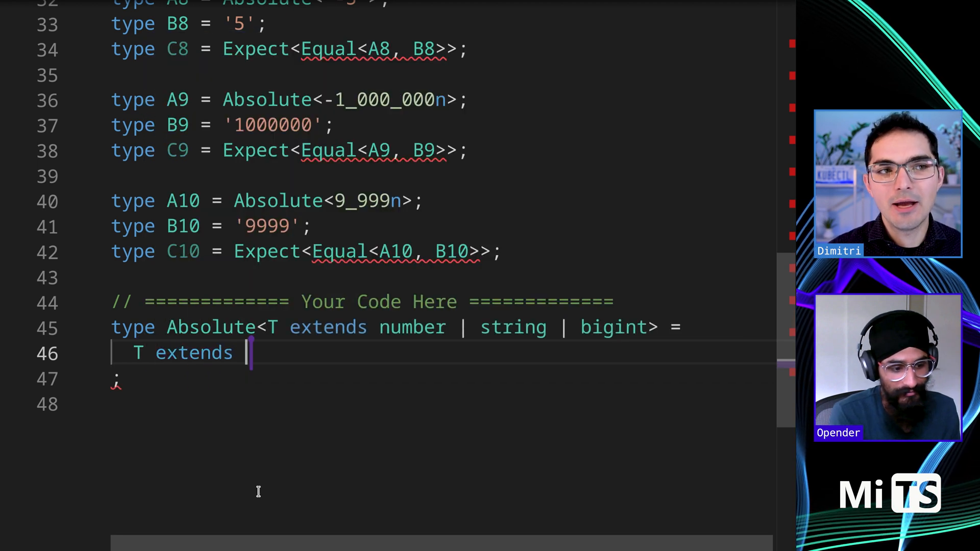
{"action": "type", "text": "``"}
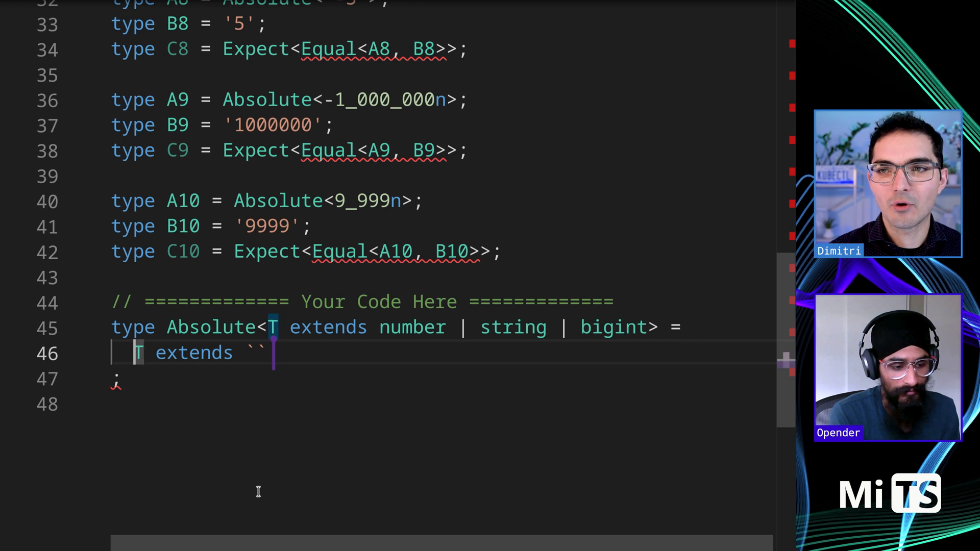
{"action": "type", "text": "`"}
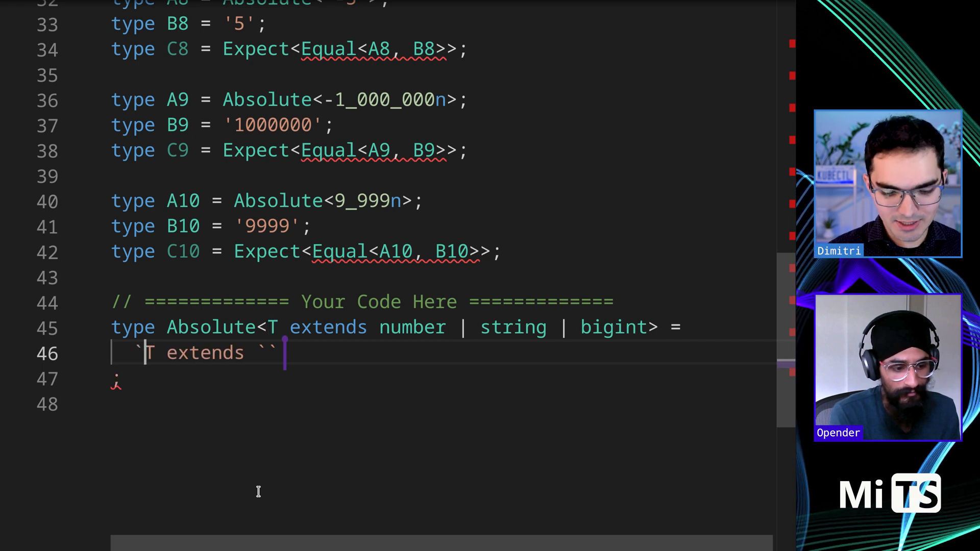
{"action": "type", "text": "${T}"}
{"action": "type", "text": "?"}
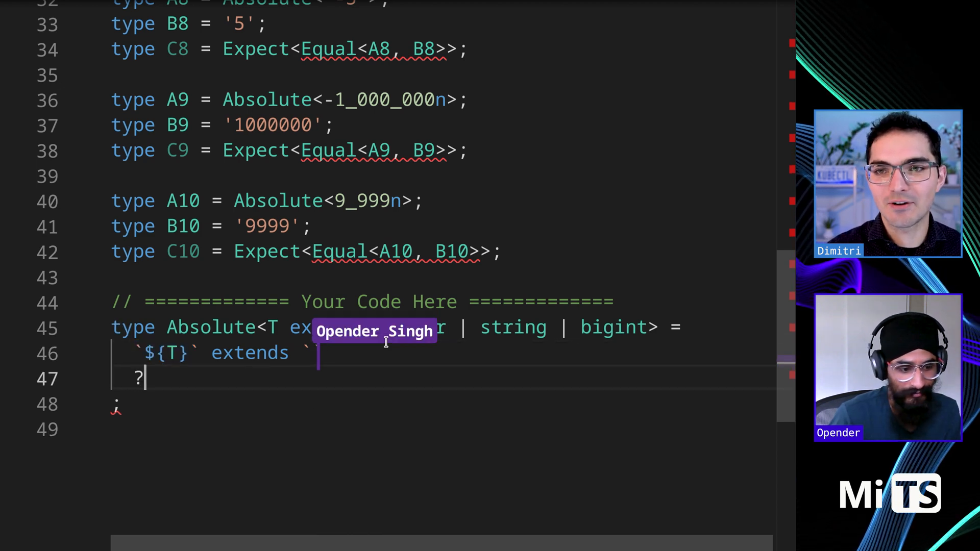
{"action": "type", "text": "true"}
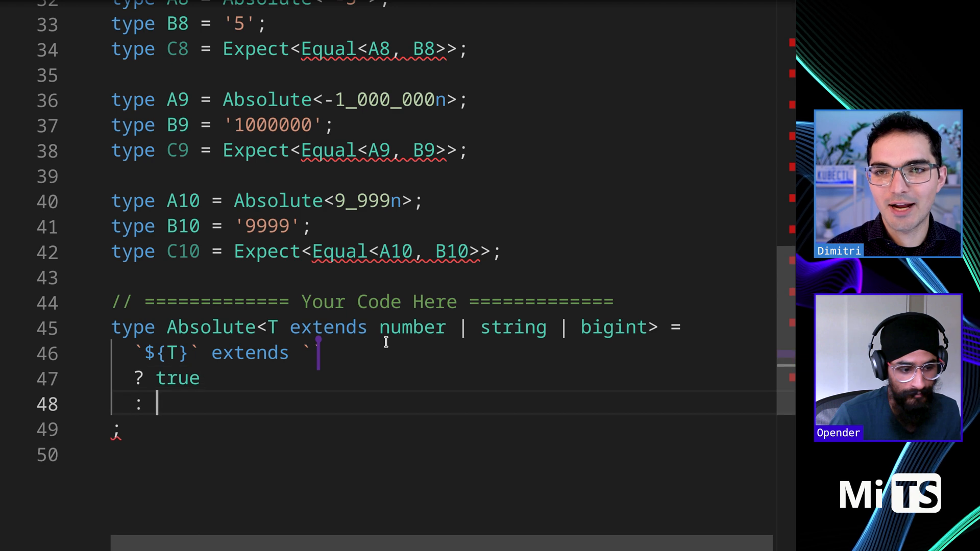
{"action": "type", "text": "false"}
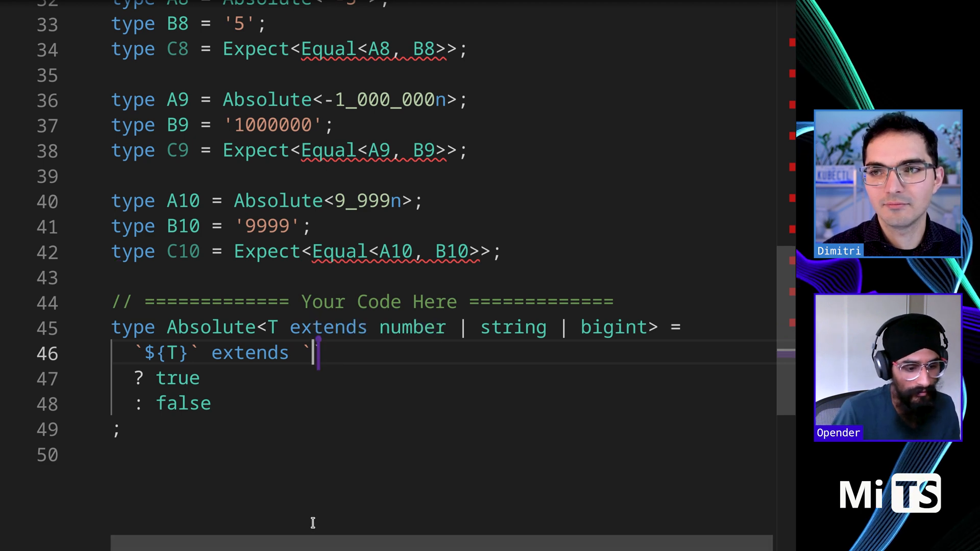
Match `-${infer U}` after extends and return U for negative values, reworking the false branch.
{"action": "type", "text": "${"}
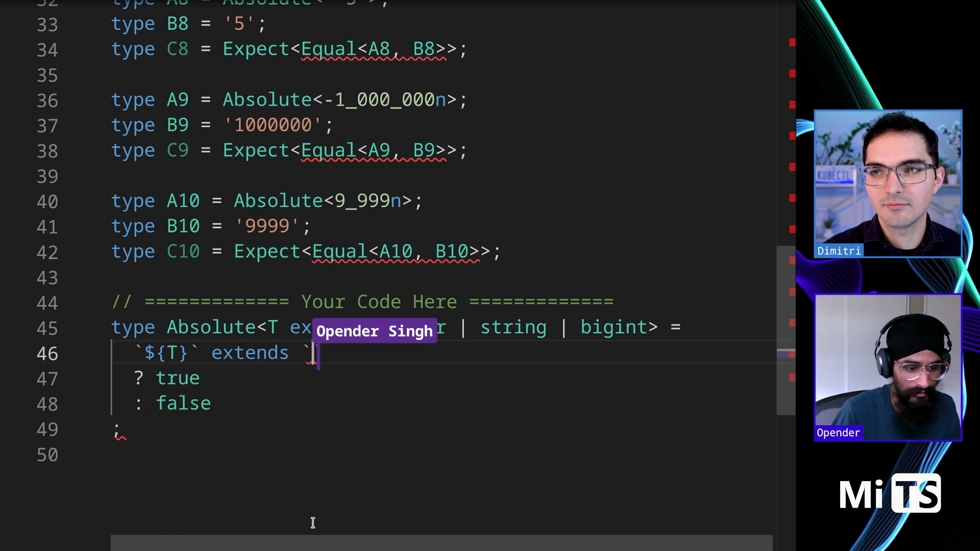
{"action": "type", "text": "-${N}"}
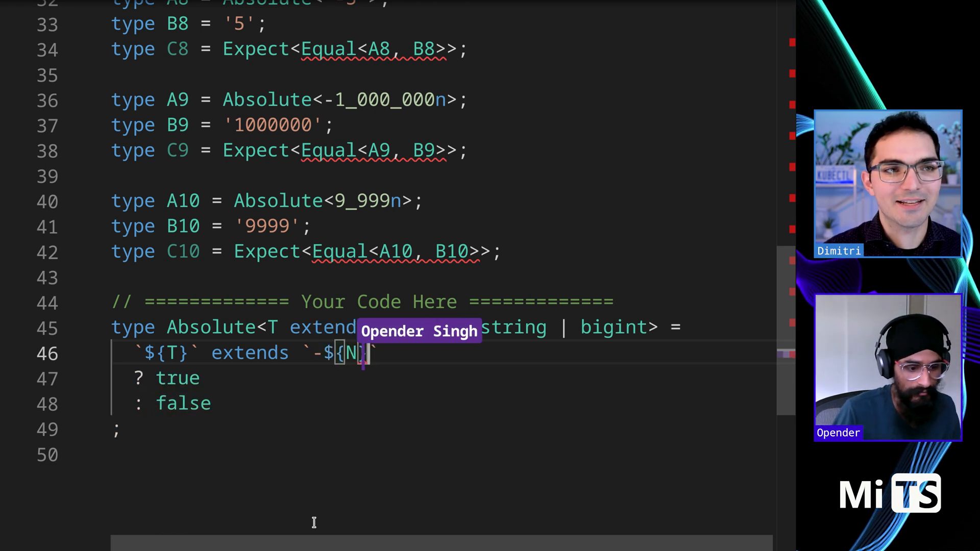
{"action": "type", "text": "Numbe"}
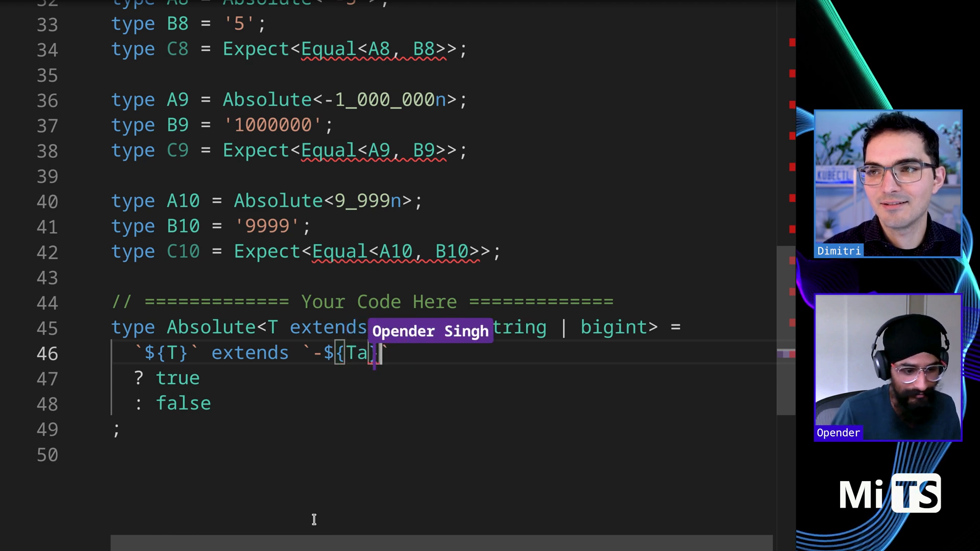
{"action": "type", "text": "ail"}
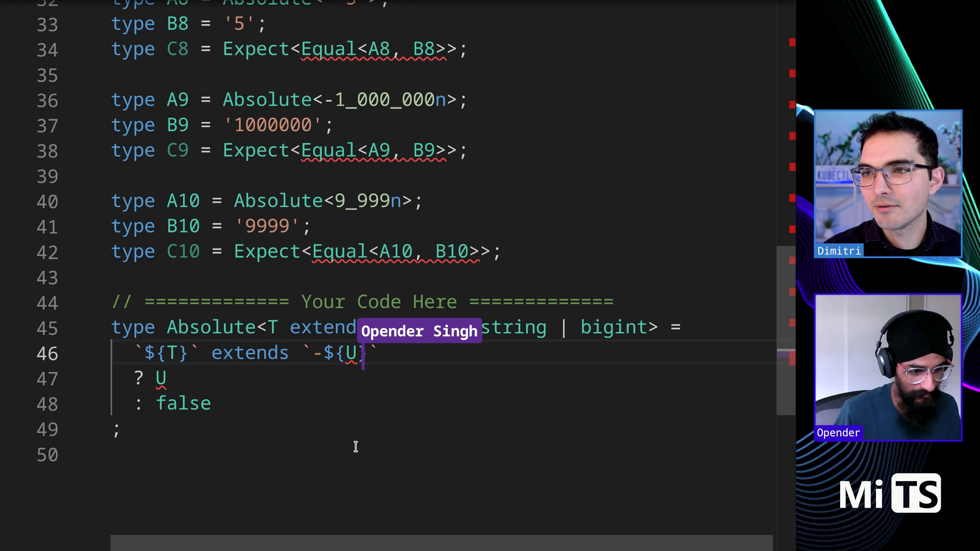
{"action": "type", "text": "infer"}
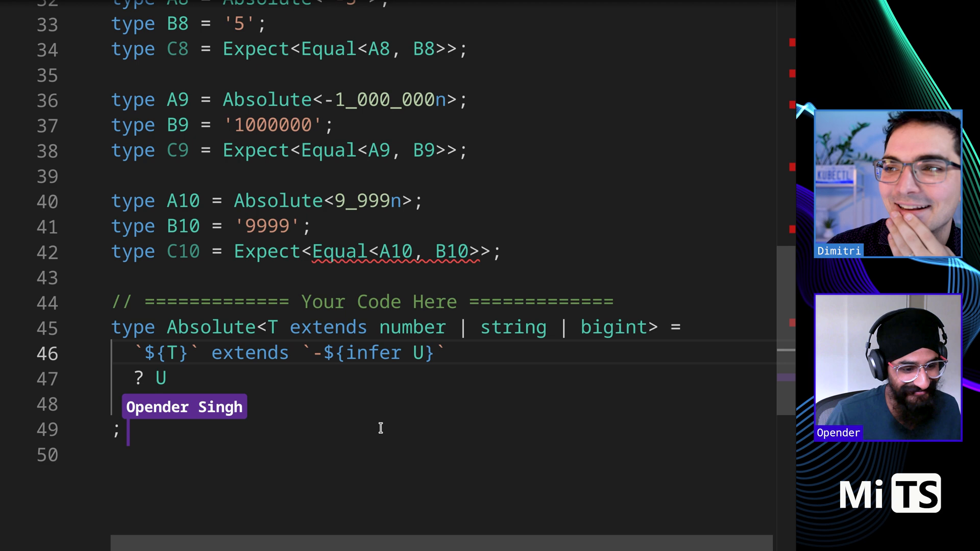
{"action": "type", "text": ": false"}
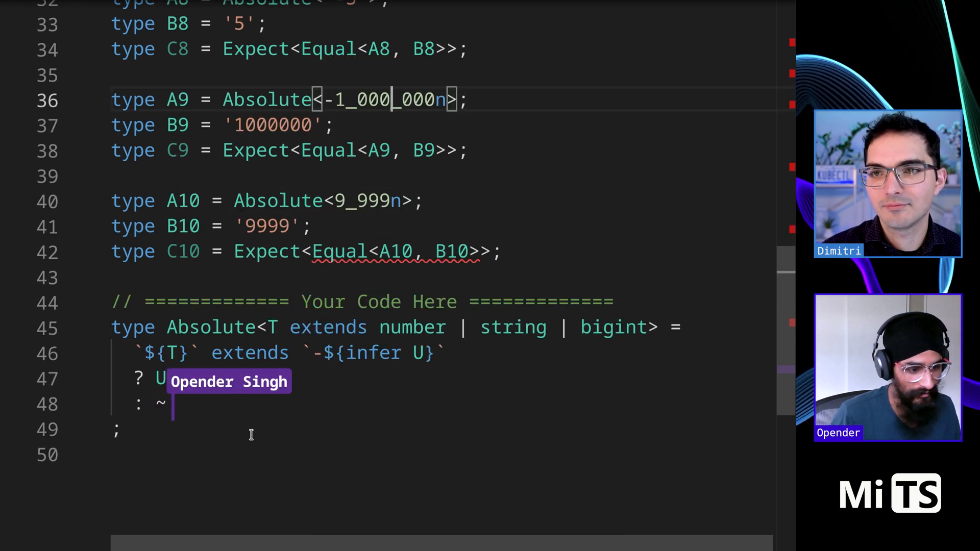
Make the fallback branch return T and check the first test cases pass.
{"action": "type", "text": "`${}`"}
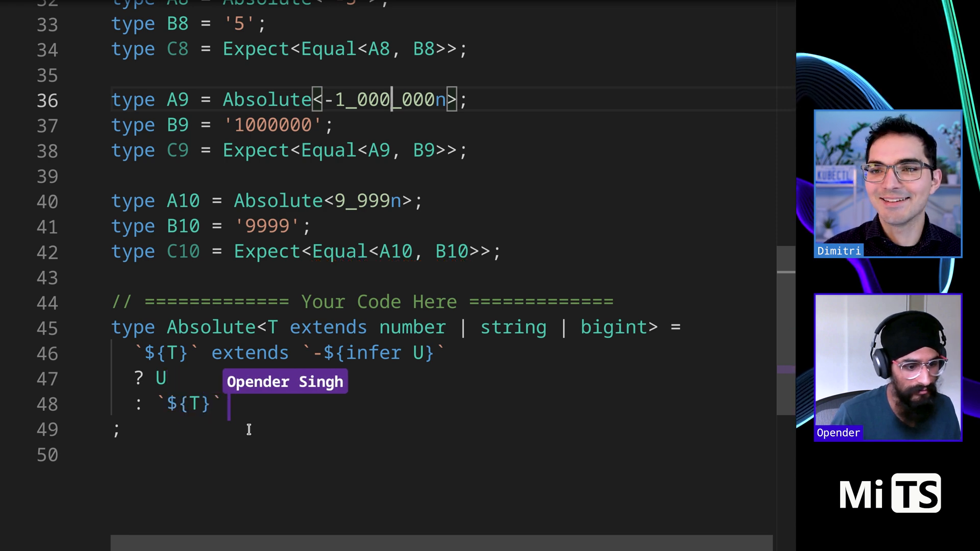
{"action": "type", "text": "T"}
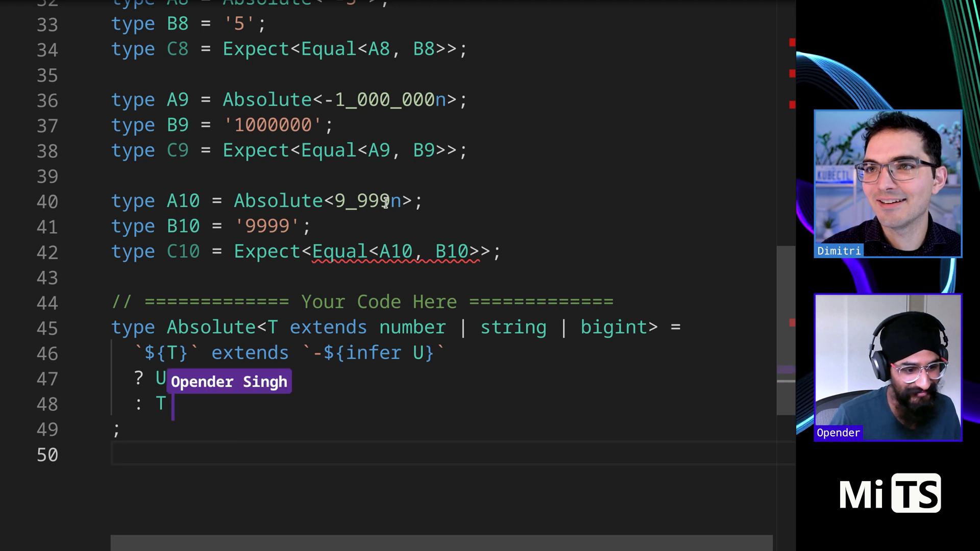
{"action": "type", "text": "`${T}`"}
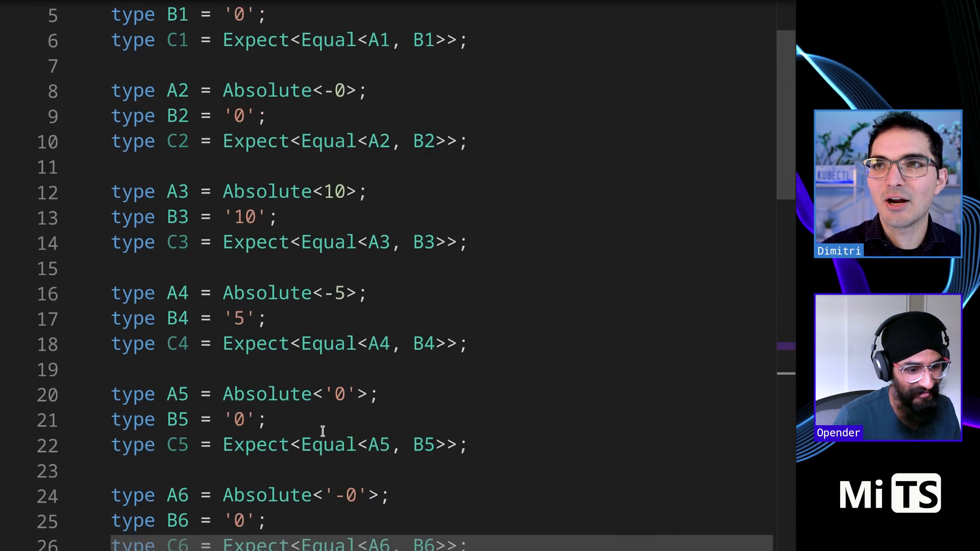
Keep `? U` and change the fallback `: T` to `: `${T}`` so the result is always a string.
{"action": "scroll", "scroll_direction": "down", "scroll_amount": 3}
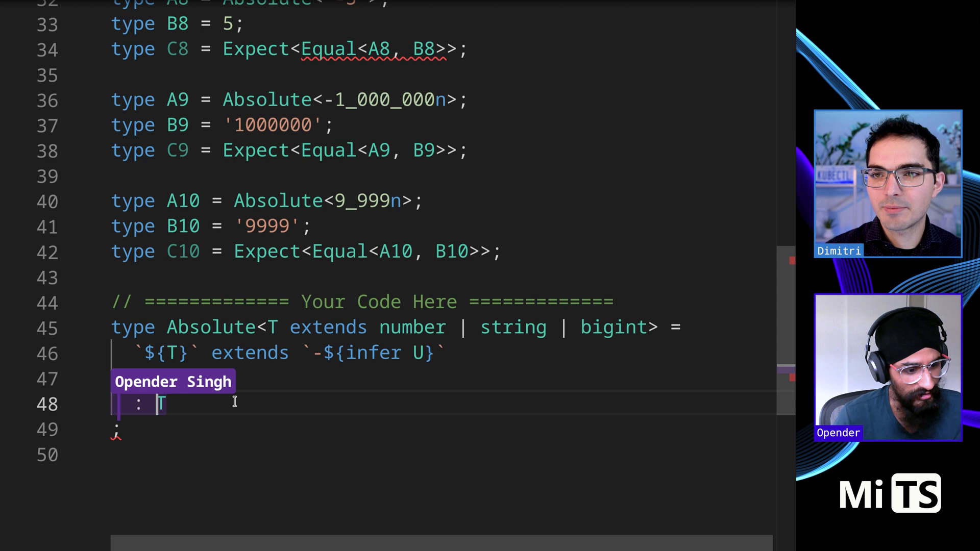
{"action": "type", "text": "? U"}
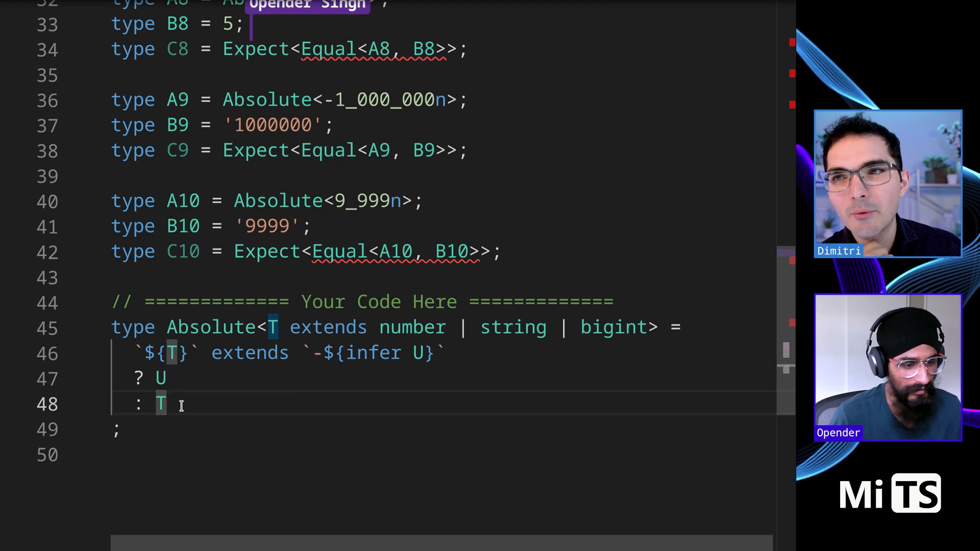
{"action": "type", "text": "`${T"}
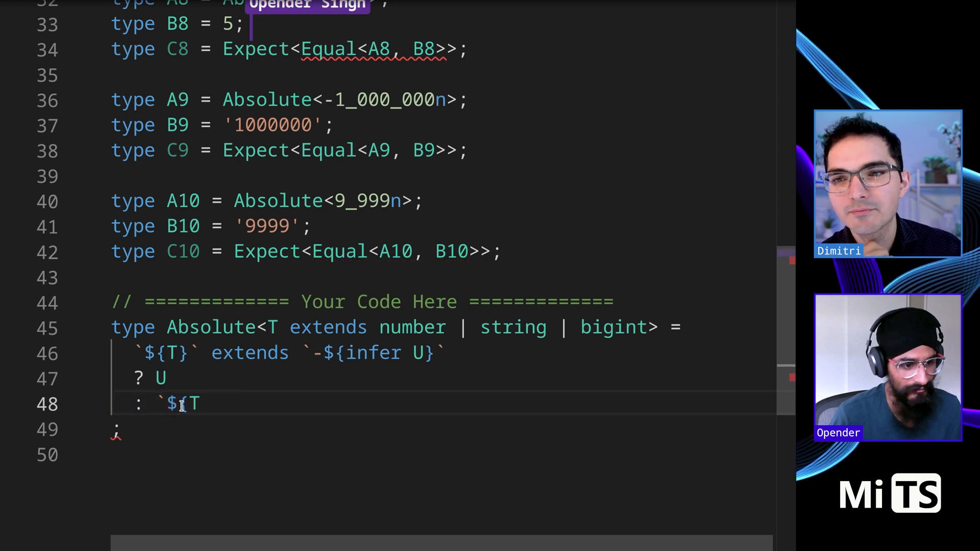
{"action": "type", "text": "}`"}
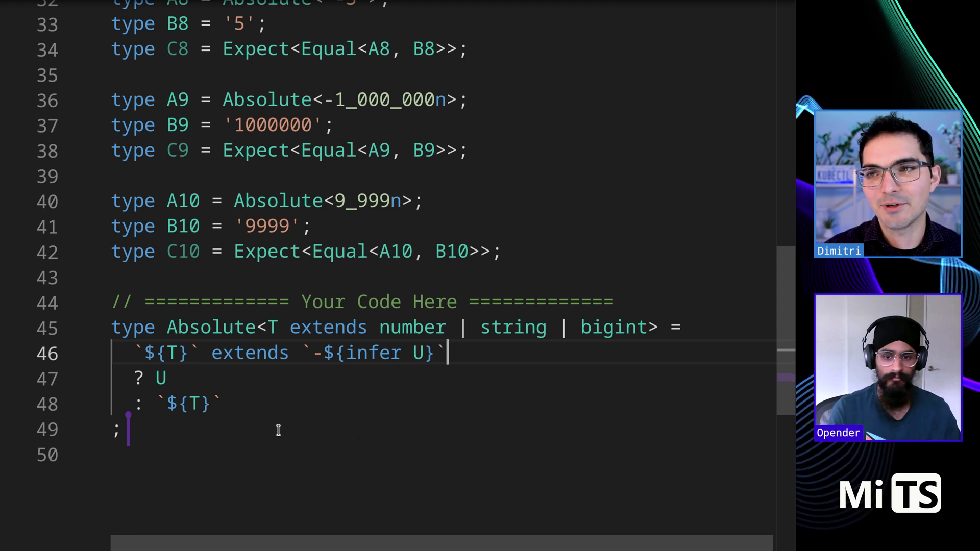
Scroll to the renamed Absolute0 and the Alternatives section with the infer Rest version.
{"action": "scroll", "scroll_direction": "down", "scroll_amount": 3}
{"action": "type", "text": "0"}
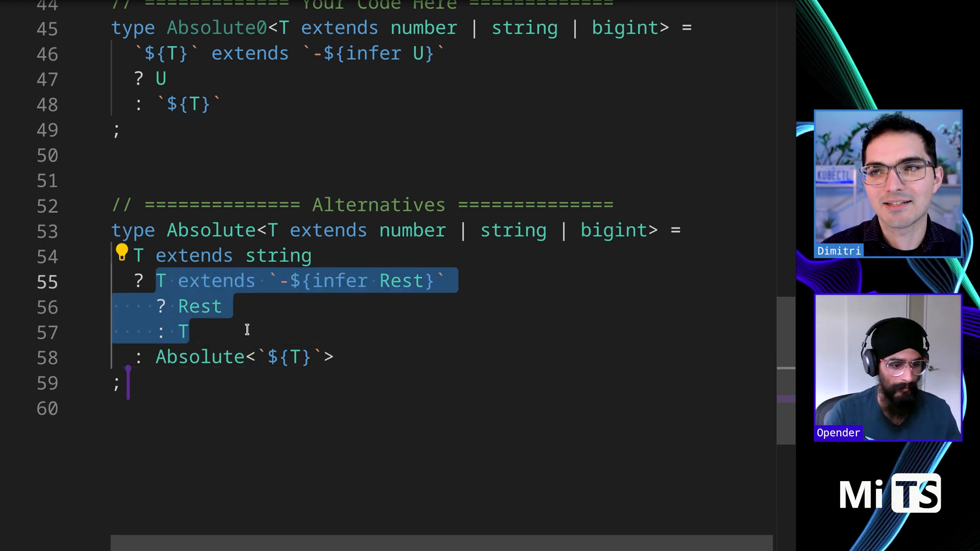
{"action": "mouse_move", "coordinate": [136, 255]}
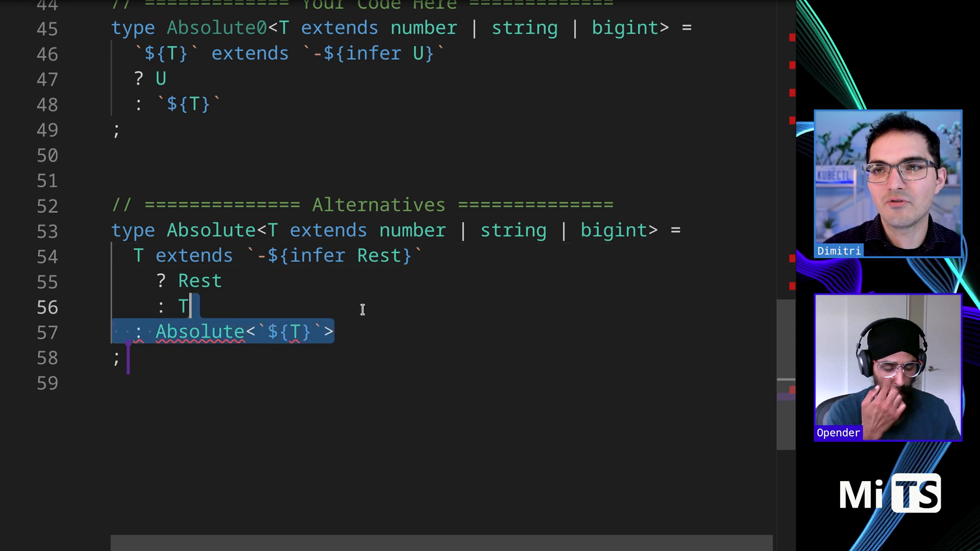
Delete the recursive fallback line and change the alternative's `: T` to `: `${T}``.
{"action": "key", "text": "Delete"}
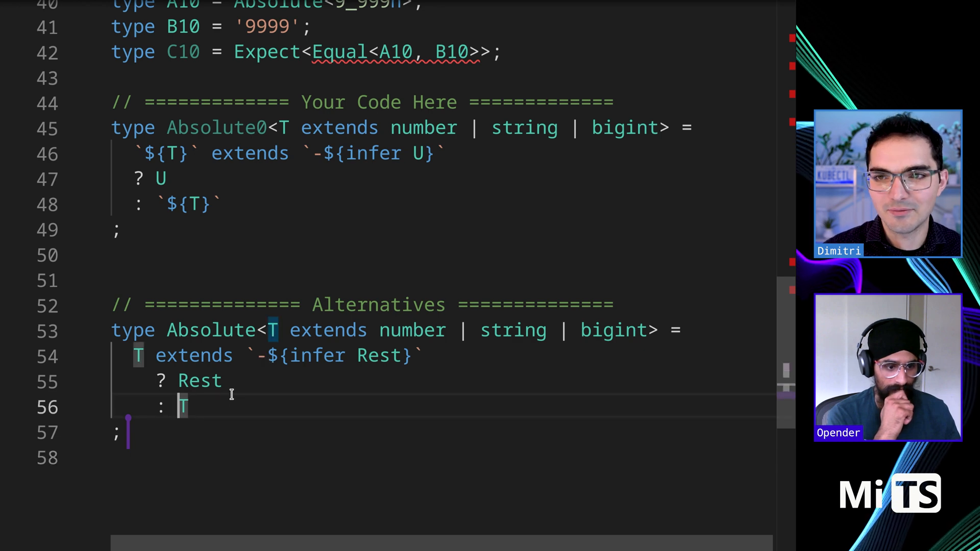
{"action": "type", "text": "`$["}
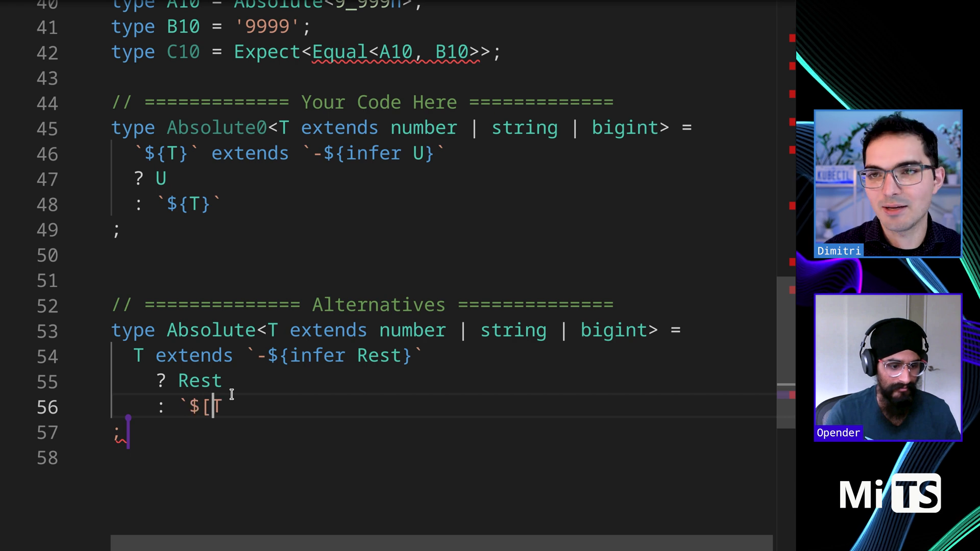
{"action": "key", "text": "Backspace"}
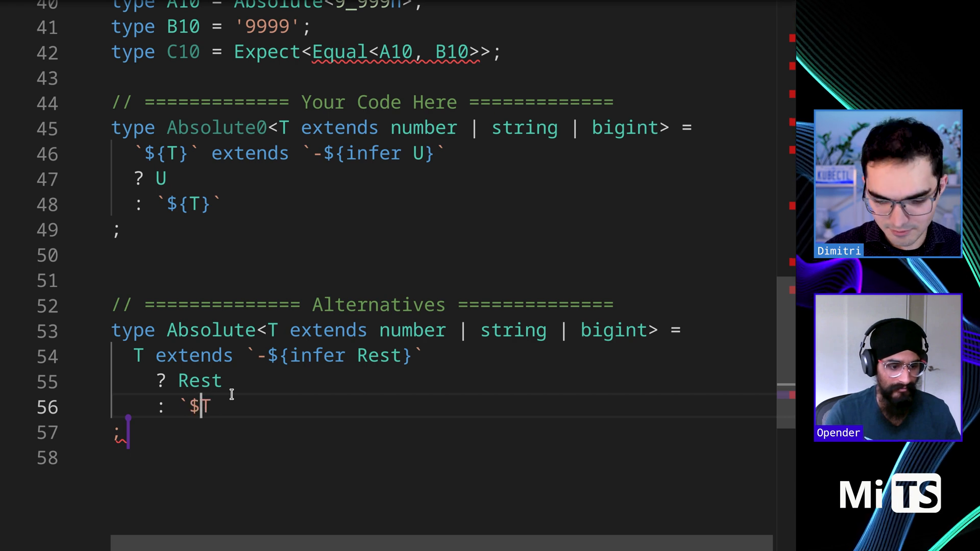
{"action": "type", "text": "{T}`"}
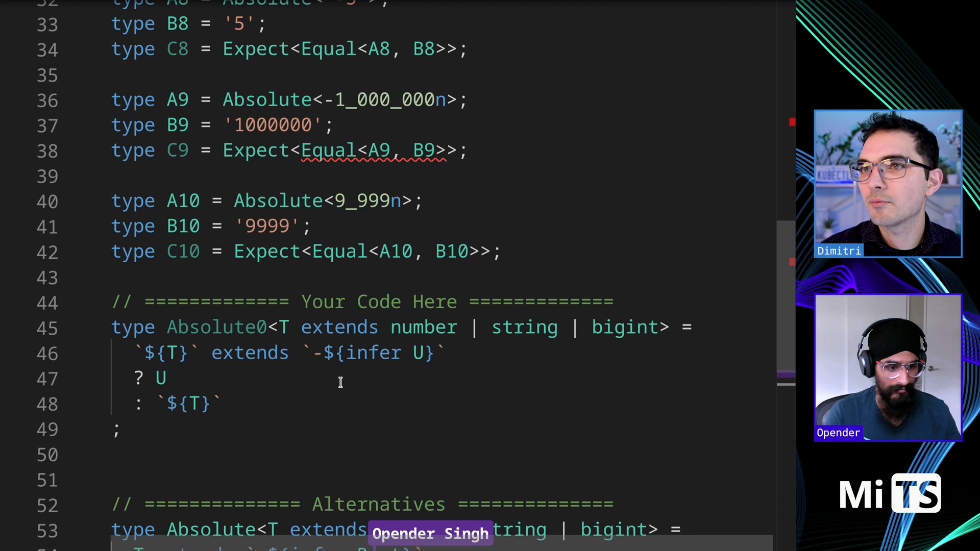
Wrap T as `${T}` before extends in the alternative and compare with U in Absolute0.
{"action": "scroll", "scroll_direction": "down", "scroll_amount": 3}
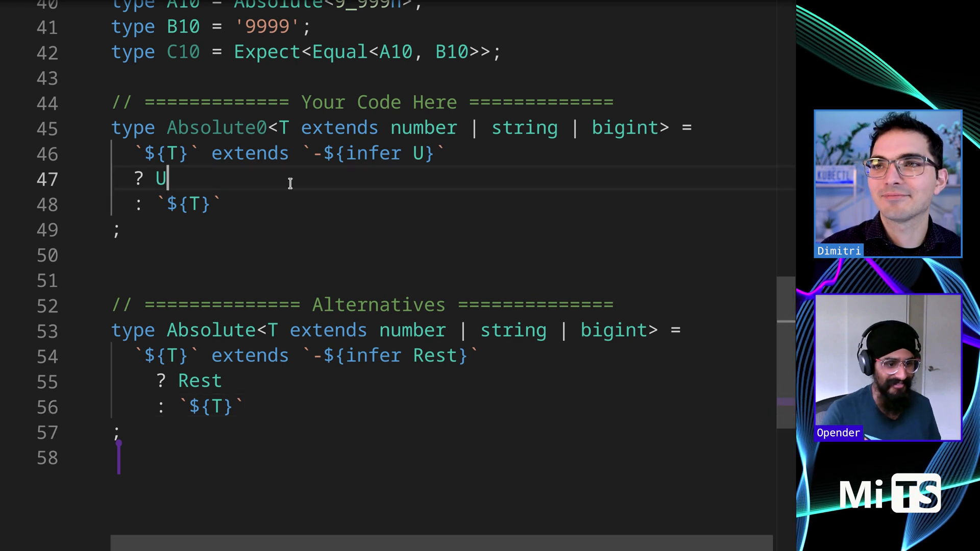
{"action": "double_click", "coordinate": [160, 179]}
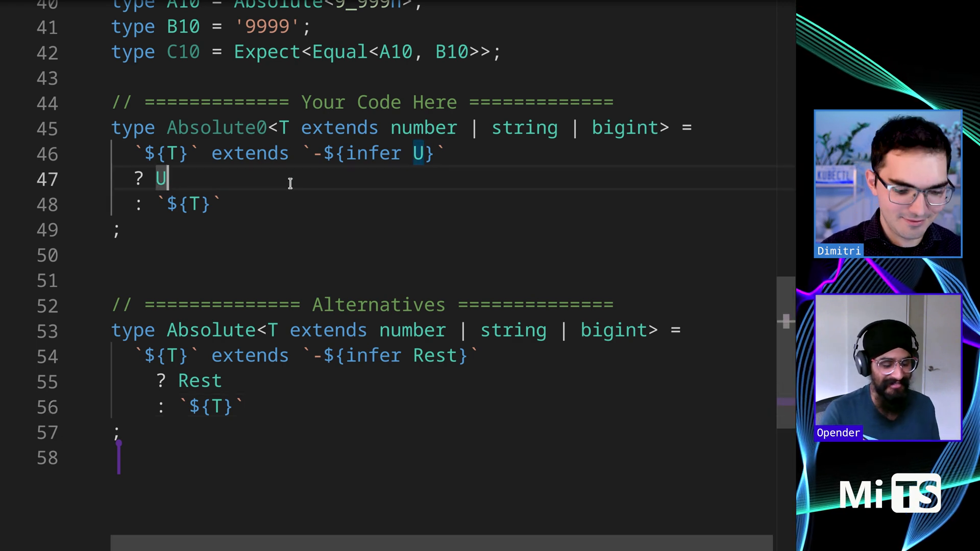